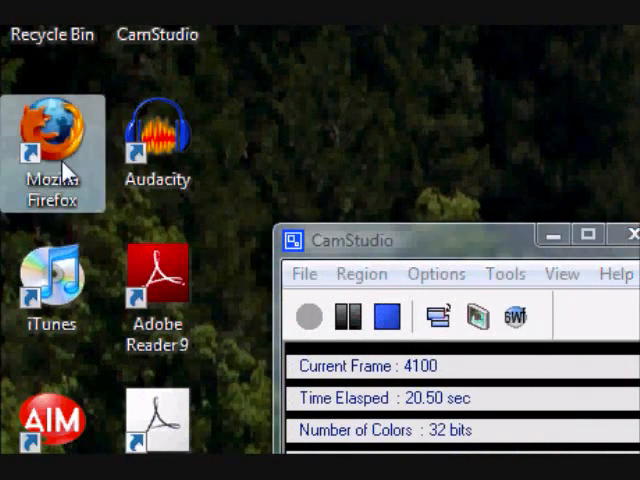
# Step: Launch Mozilla Firefox from its desktop shortcut, landing on the Google home page
pyautogui.doubleClick(52, 130)
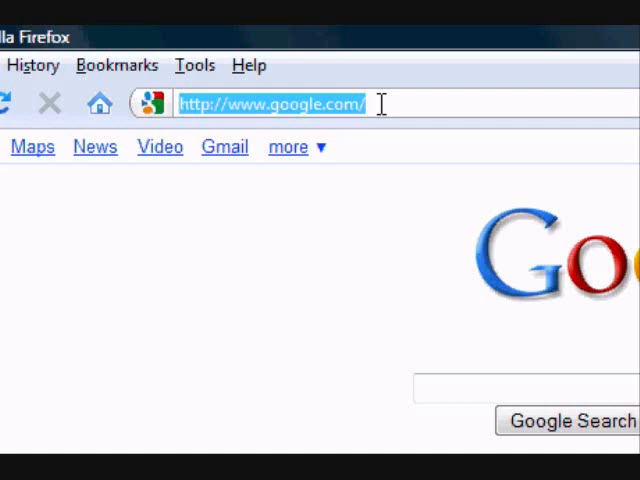
# Step: Navigate to zamzar.com so the Zamzar file conversion site loads
pyautogui.write('z')
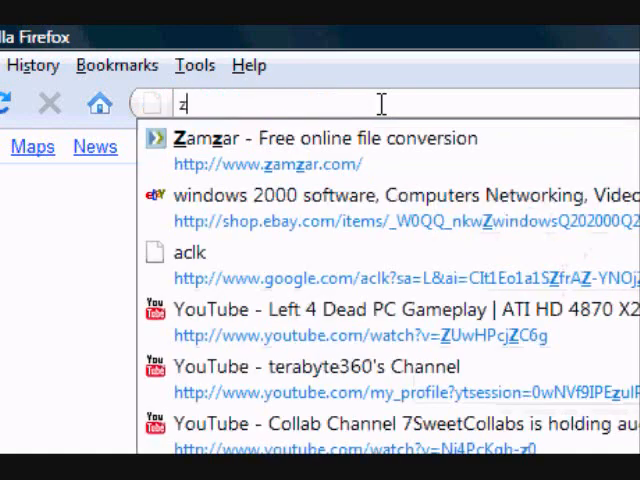
pyautogui.write('amzar.')
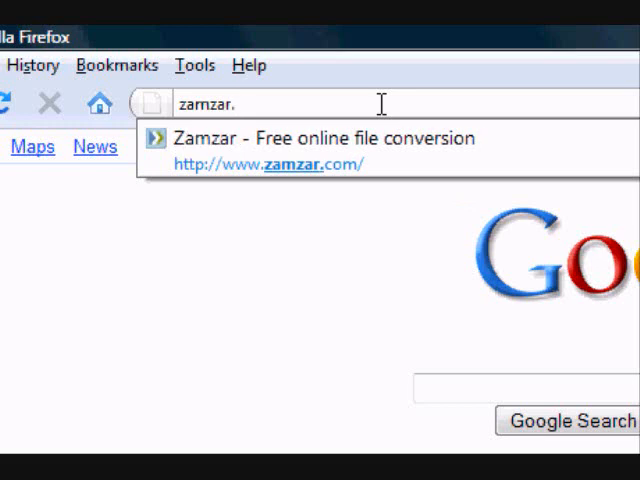
pyautogui.write('com')
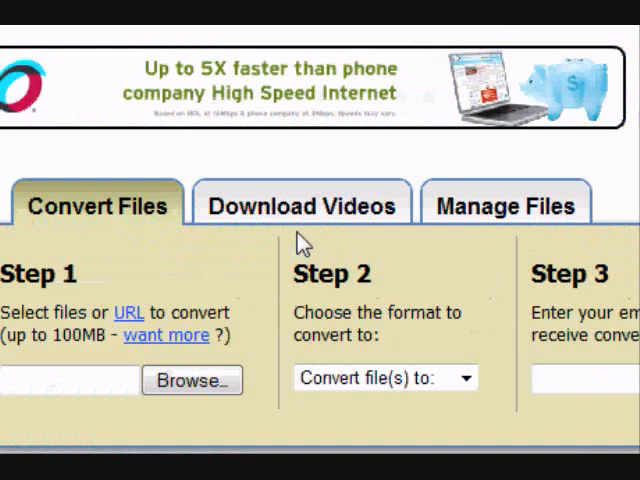
# Step: Switch Zamzar to the Download Videos section with its video URL field
pyautogui.scroll(-3)
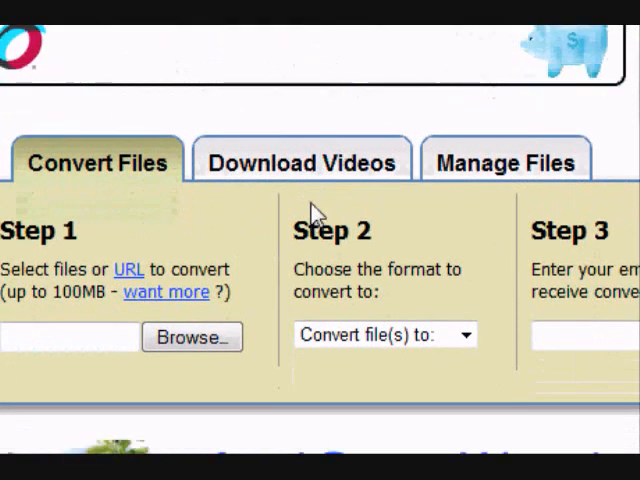
pyautogui.click(300, 161)
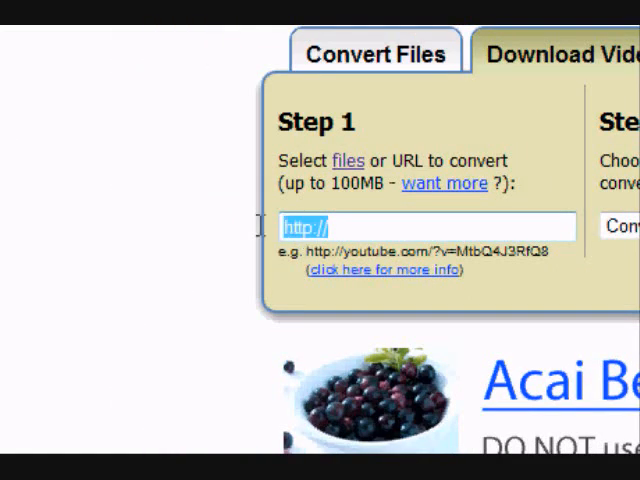
pyautogui.moveTo(263, 238)
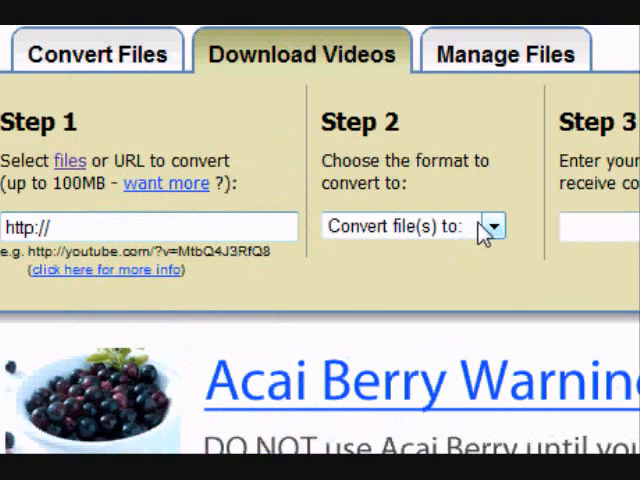
# Step: Expand the Step 2 'Convert file(s) to:' output-format list
pyautogui.click(494, 226)
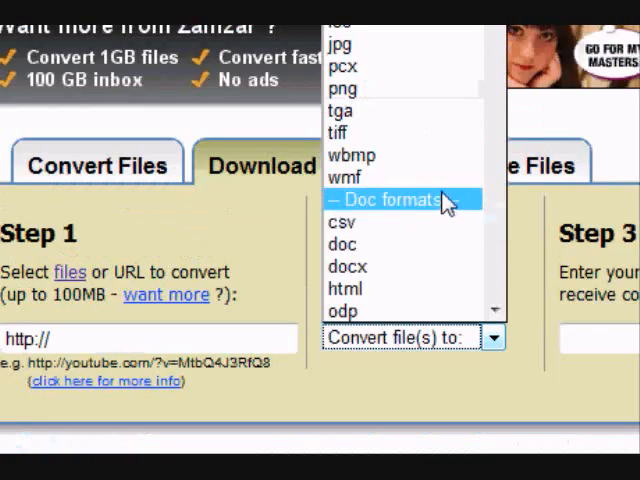
# Step: Scroll the format list down to the video formats (3gp, avi, flv, mov, mp4)
pyautogui.scroll(-3)
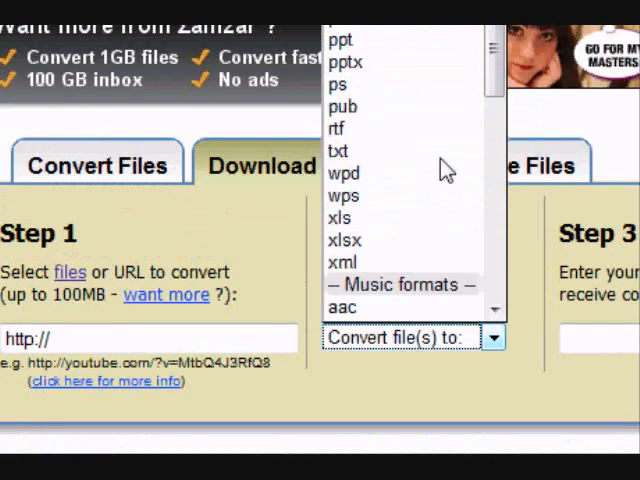
pyautogui.scroll(-3)
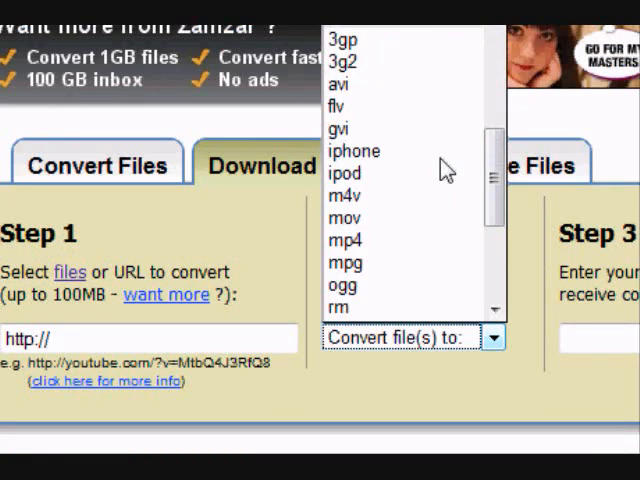